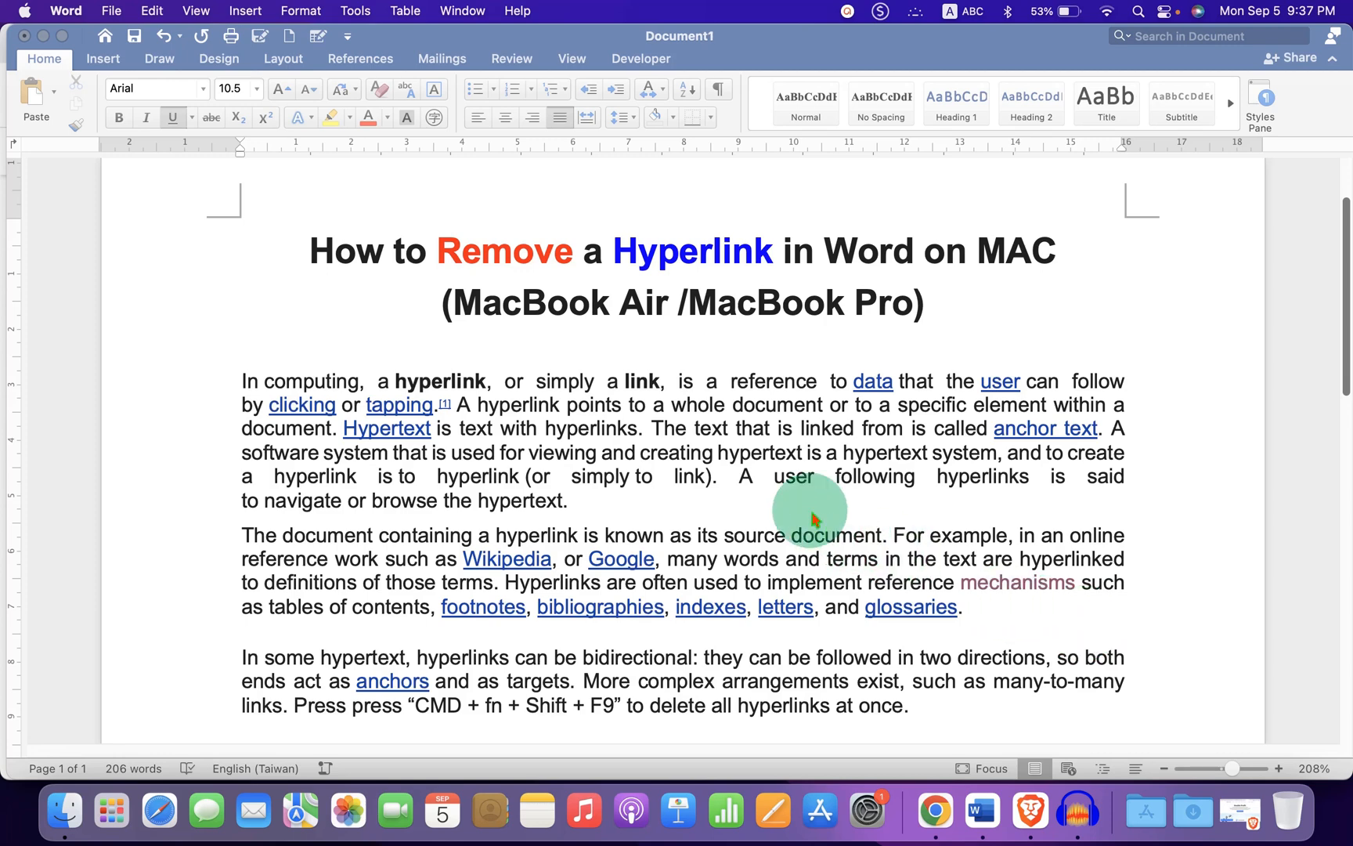
mouse_move(440, 470)
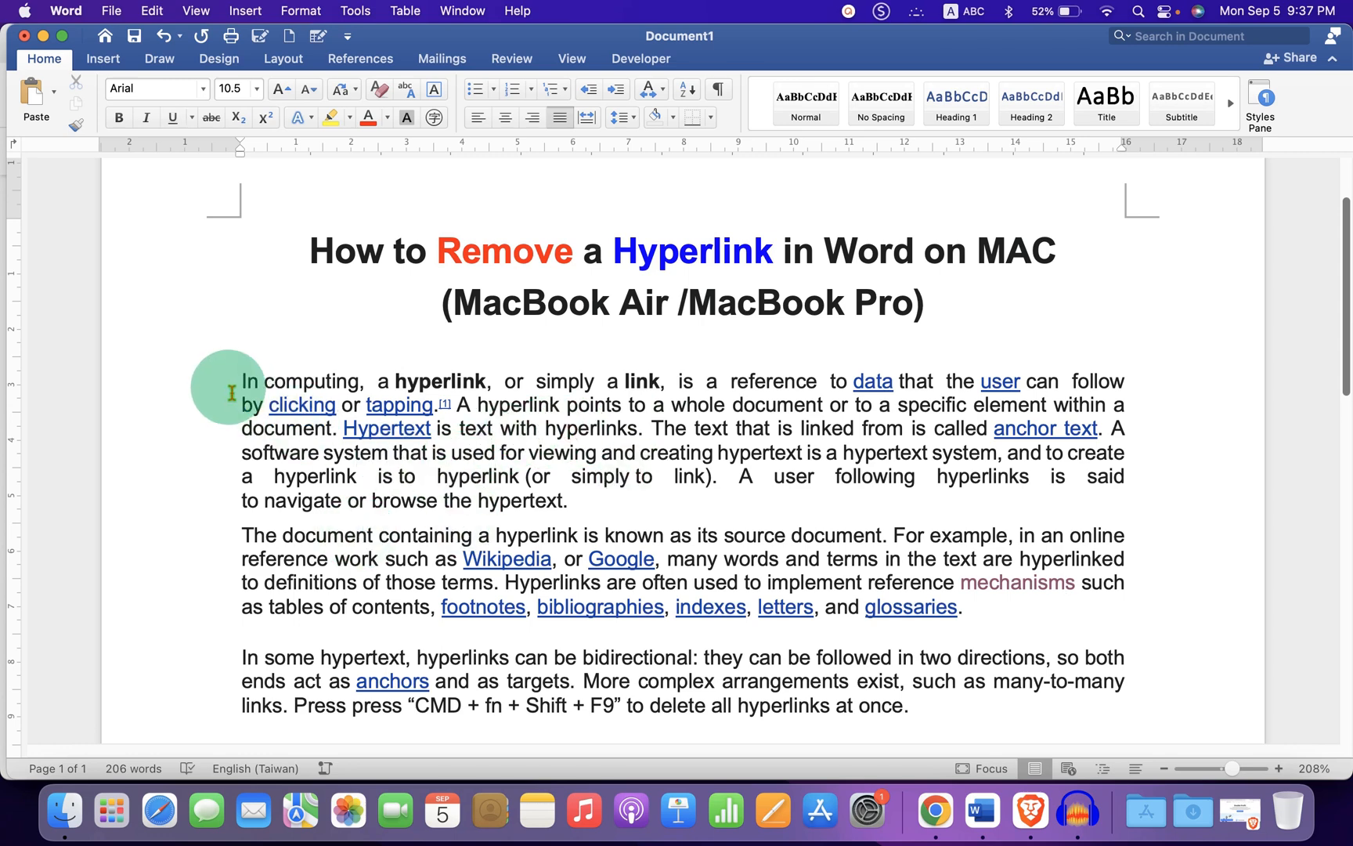
- Remove the hyperlink from the word 'data' in the first paragraph via Link > Remove Link
drag(244, 382, 907, 705)
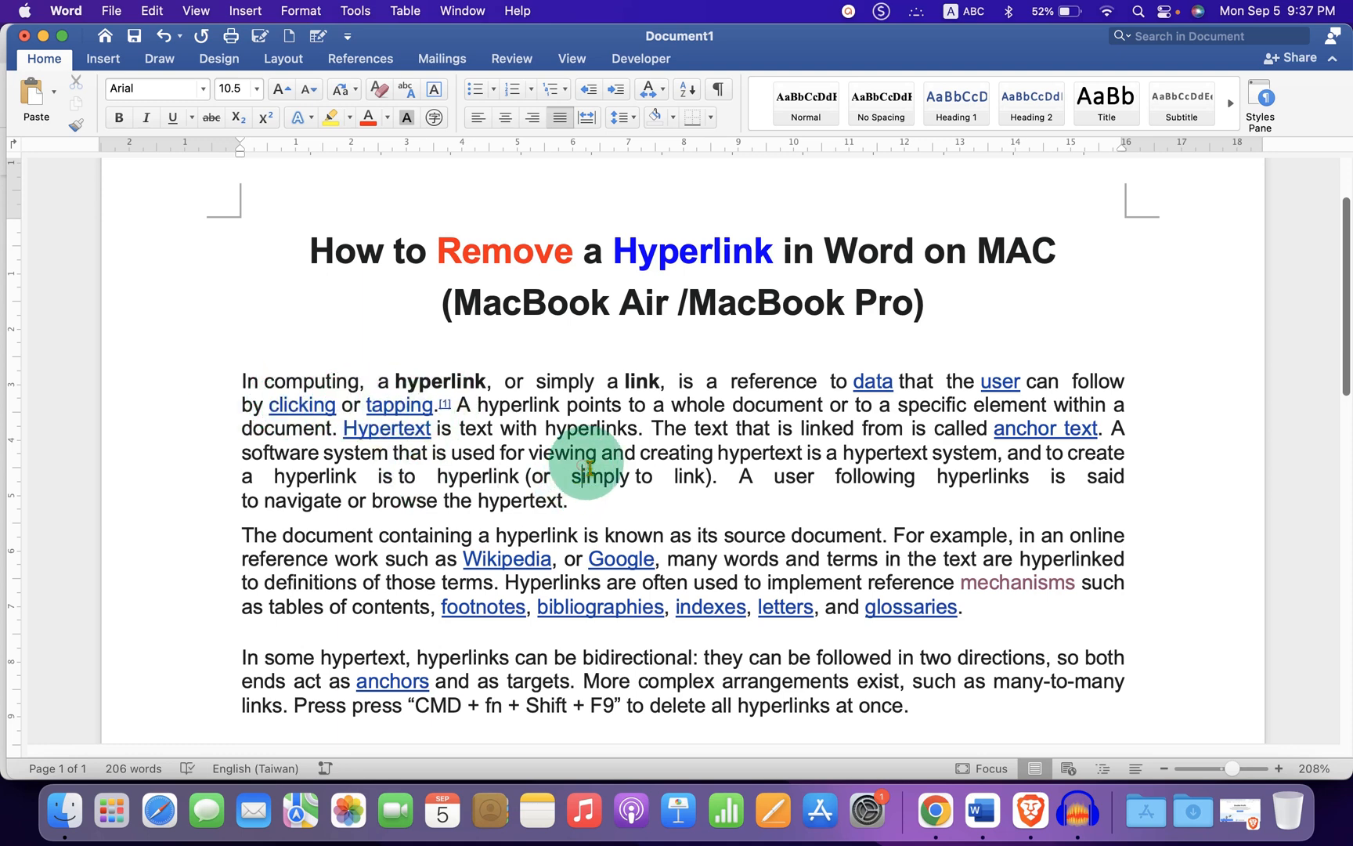
mouse_move(841, 406)
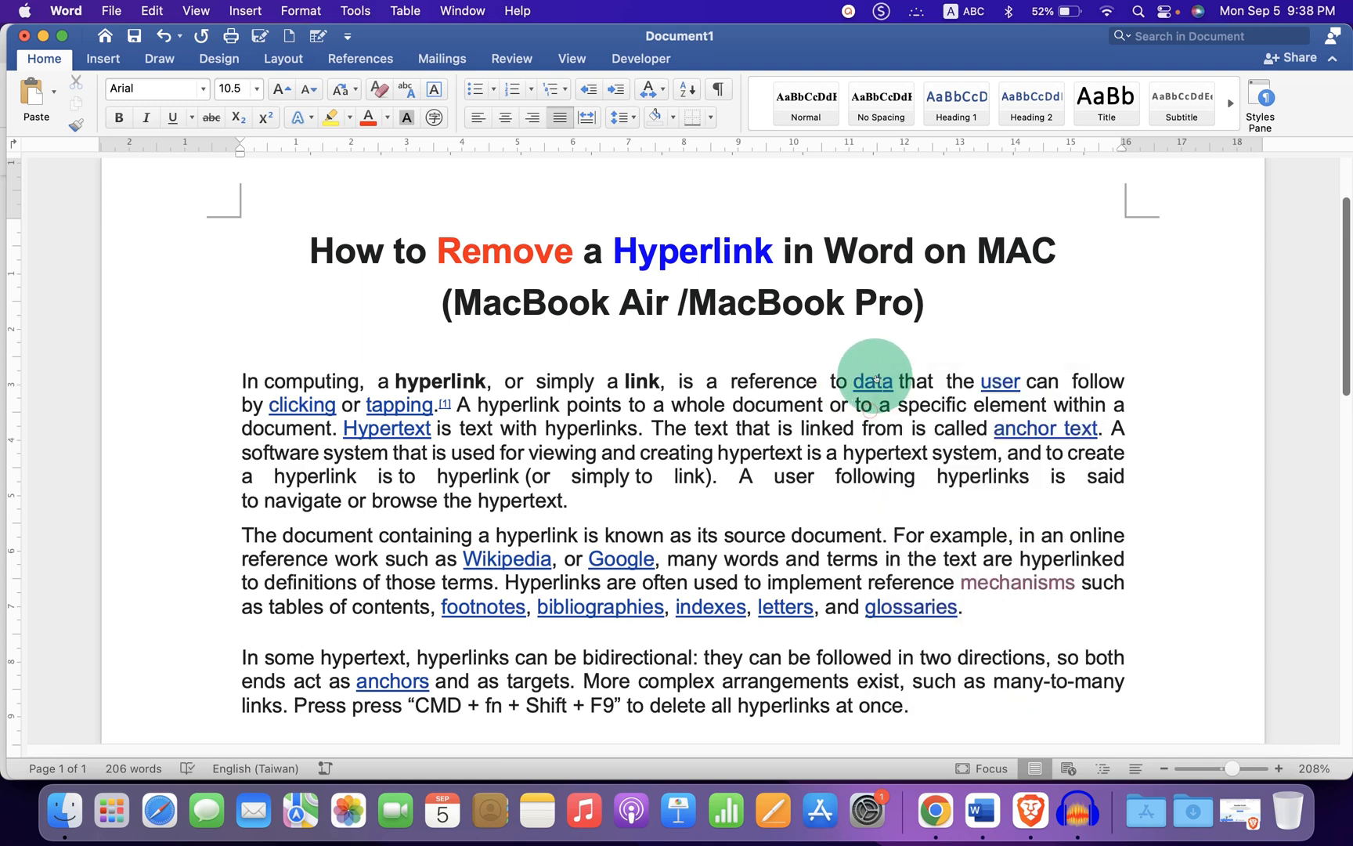
right_click(869, 381)
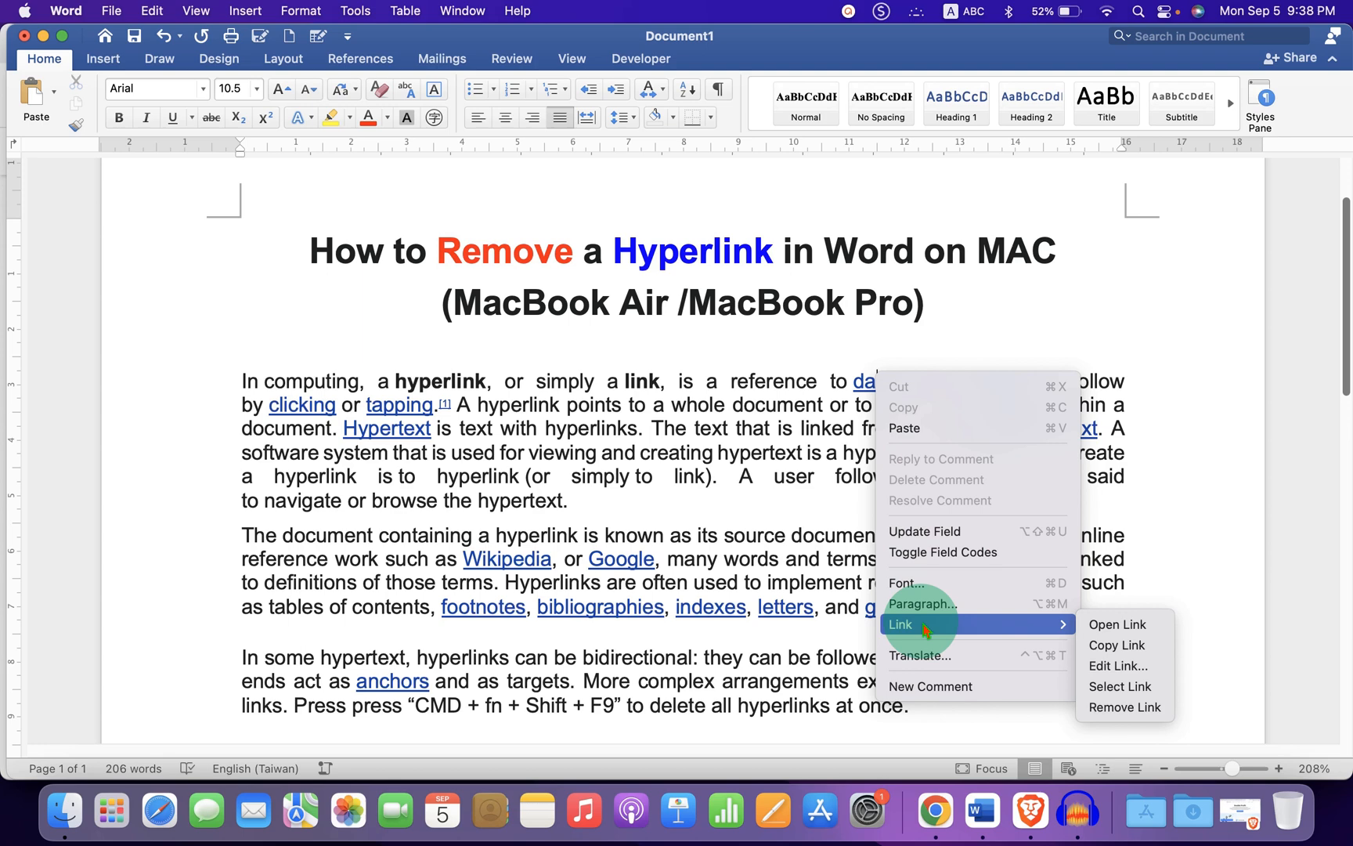
mouse_move(1115, 624)
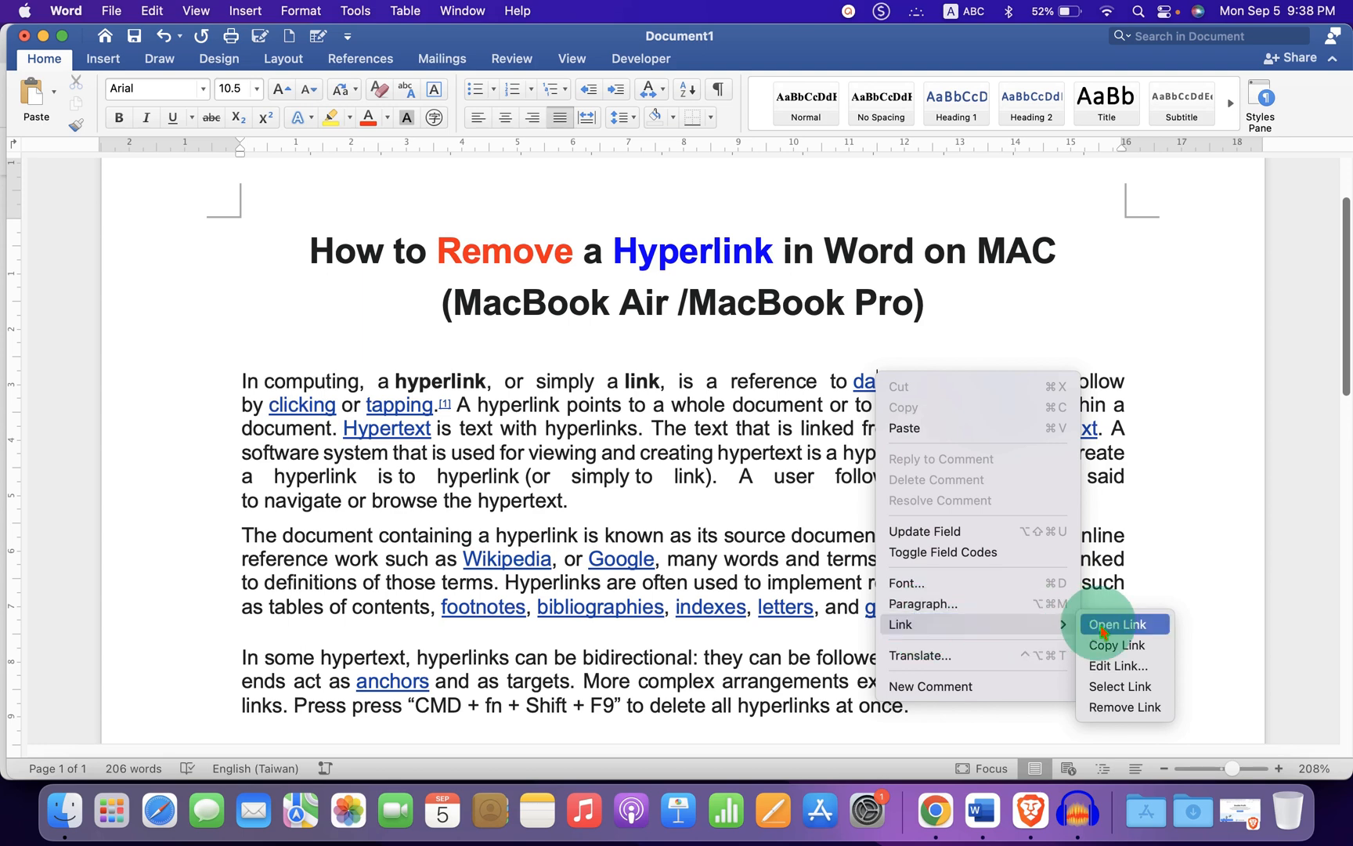
mouse_move(1125, 707)
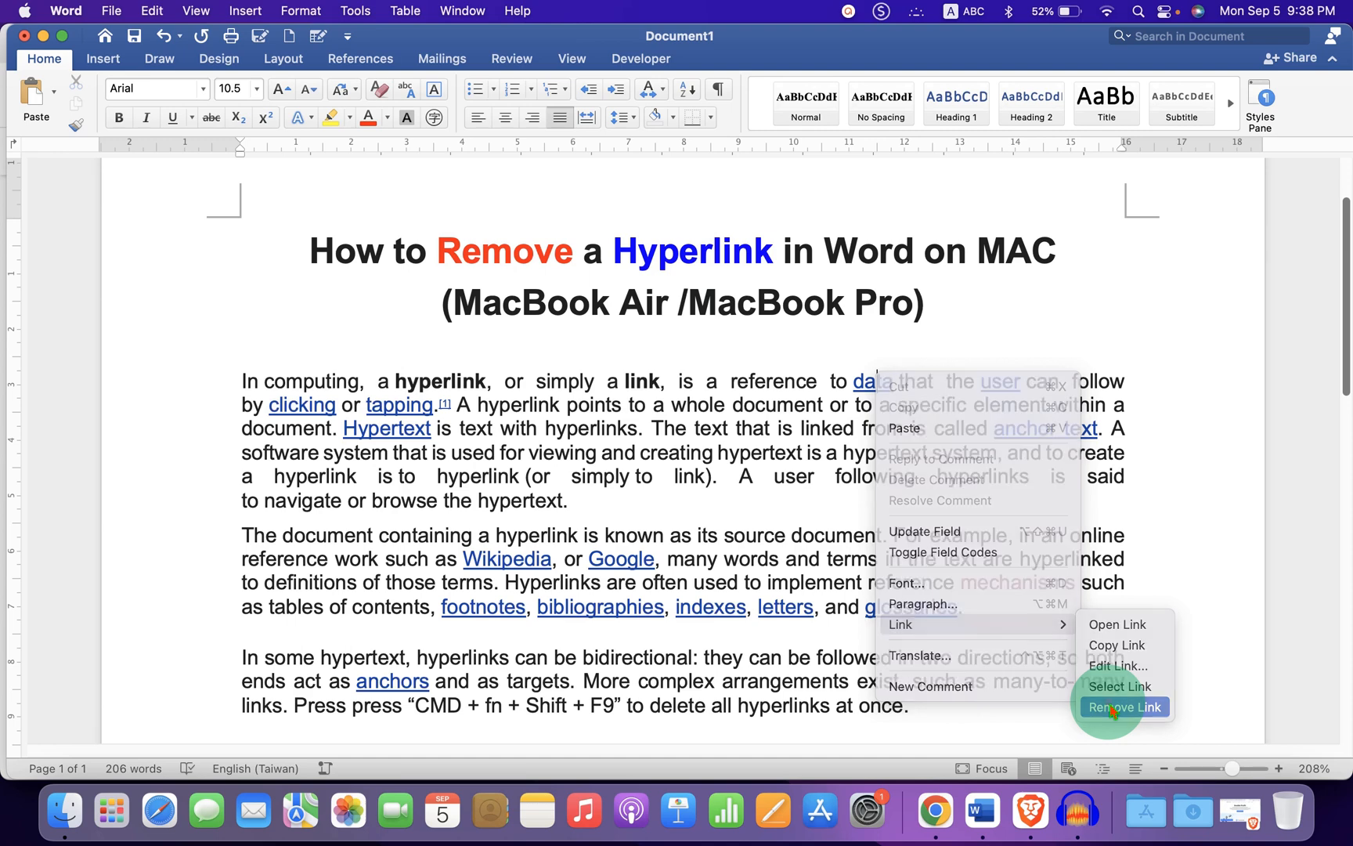
click(1123, 706)
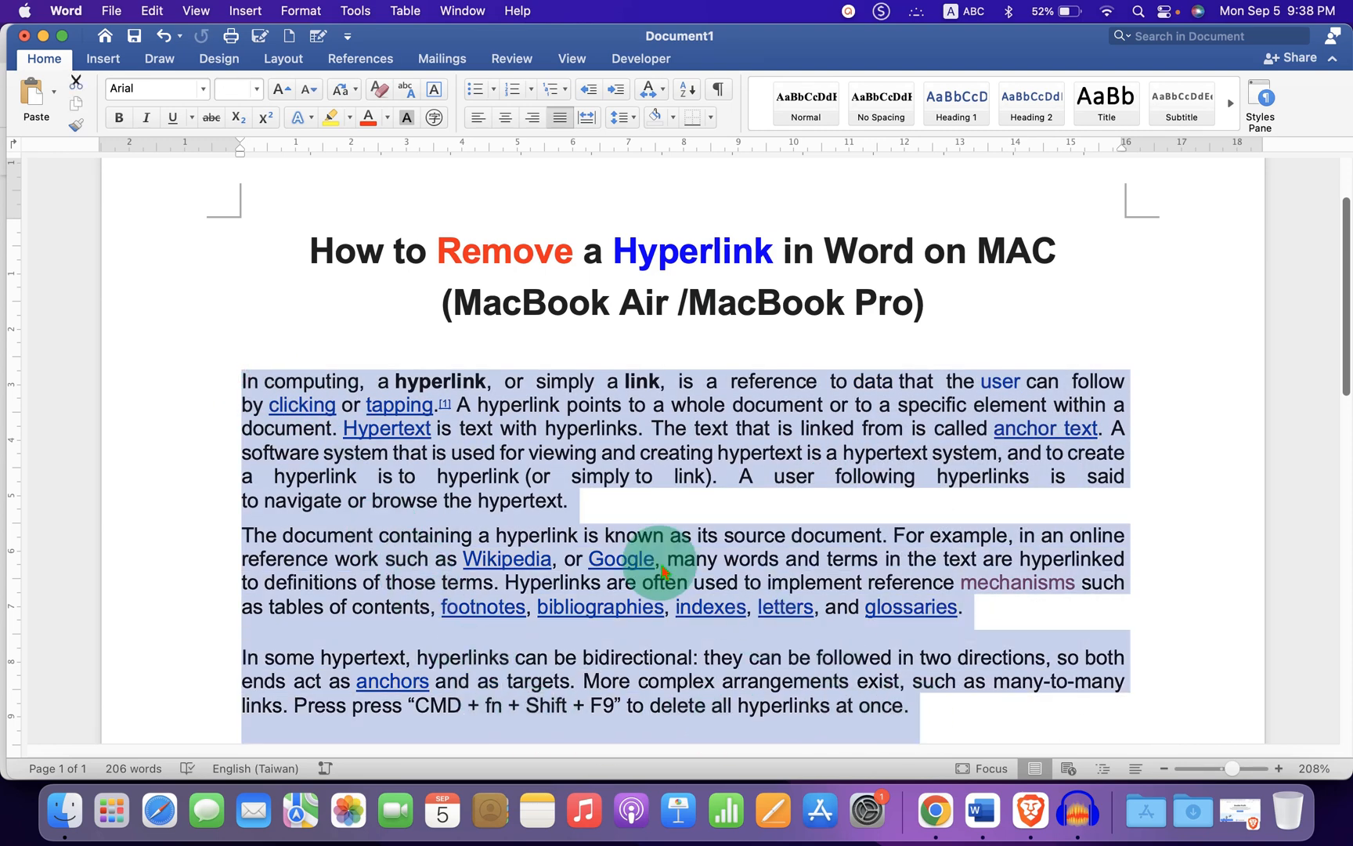
- Cut all three body paragraphs, leaving only the colored title on the page
right_click(663, 570)
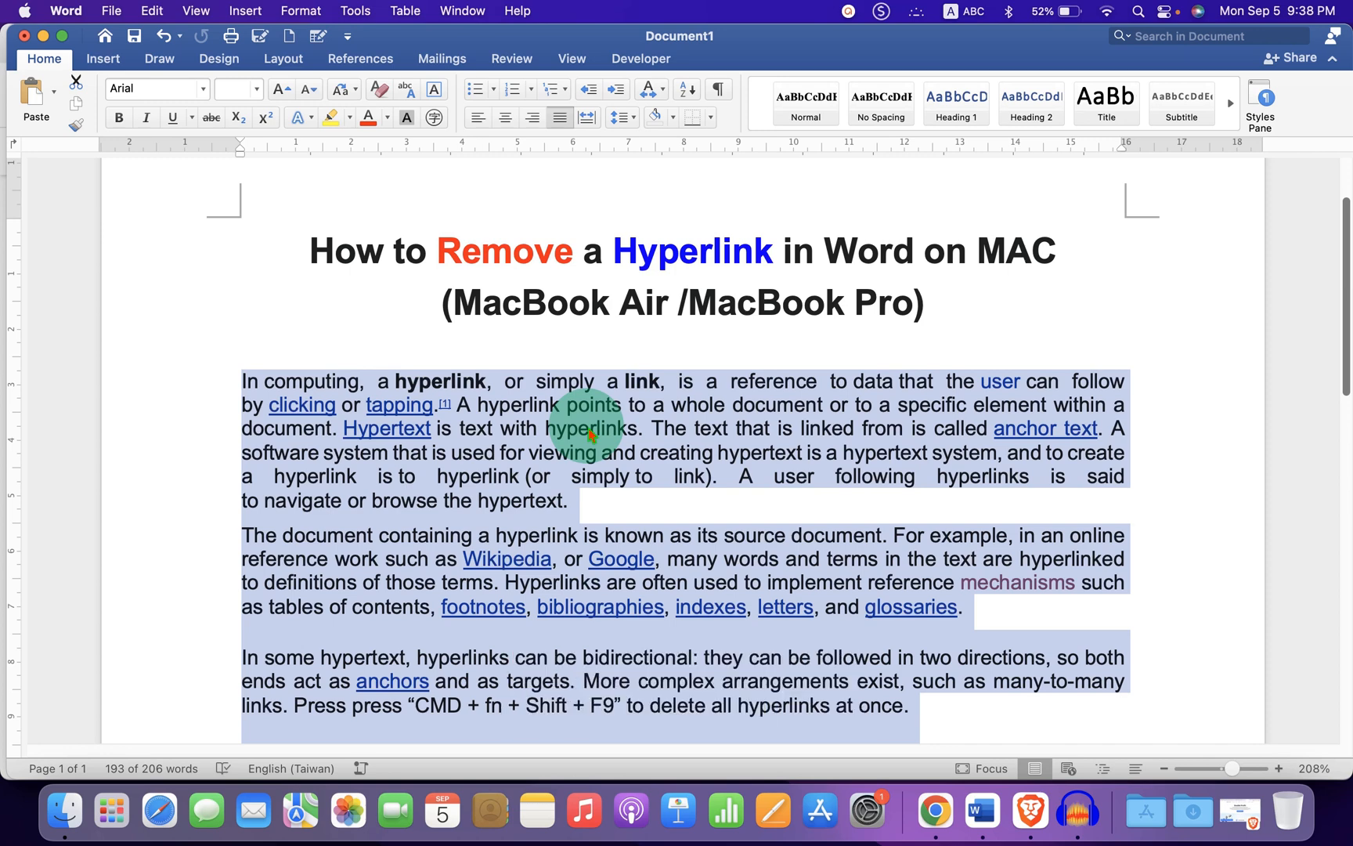
key(delete)
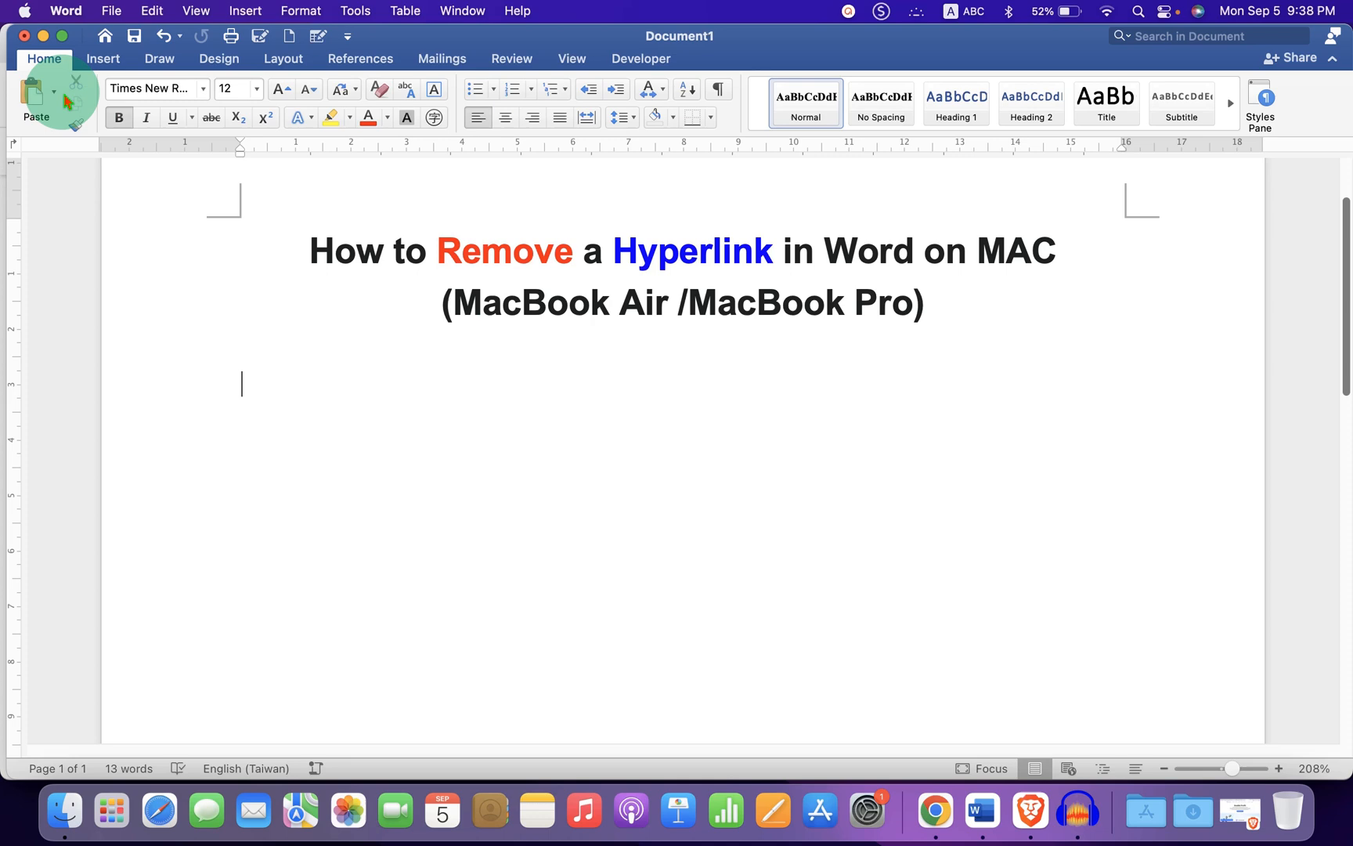
- Paste the paragraphs back with Keep Text Only so every hyperlink is stripped
click(36, 94)
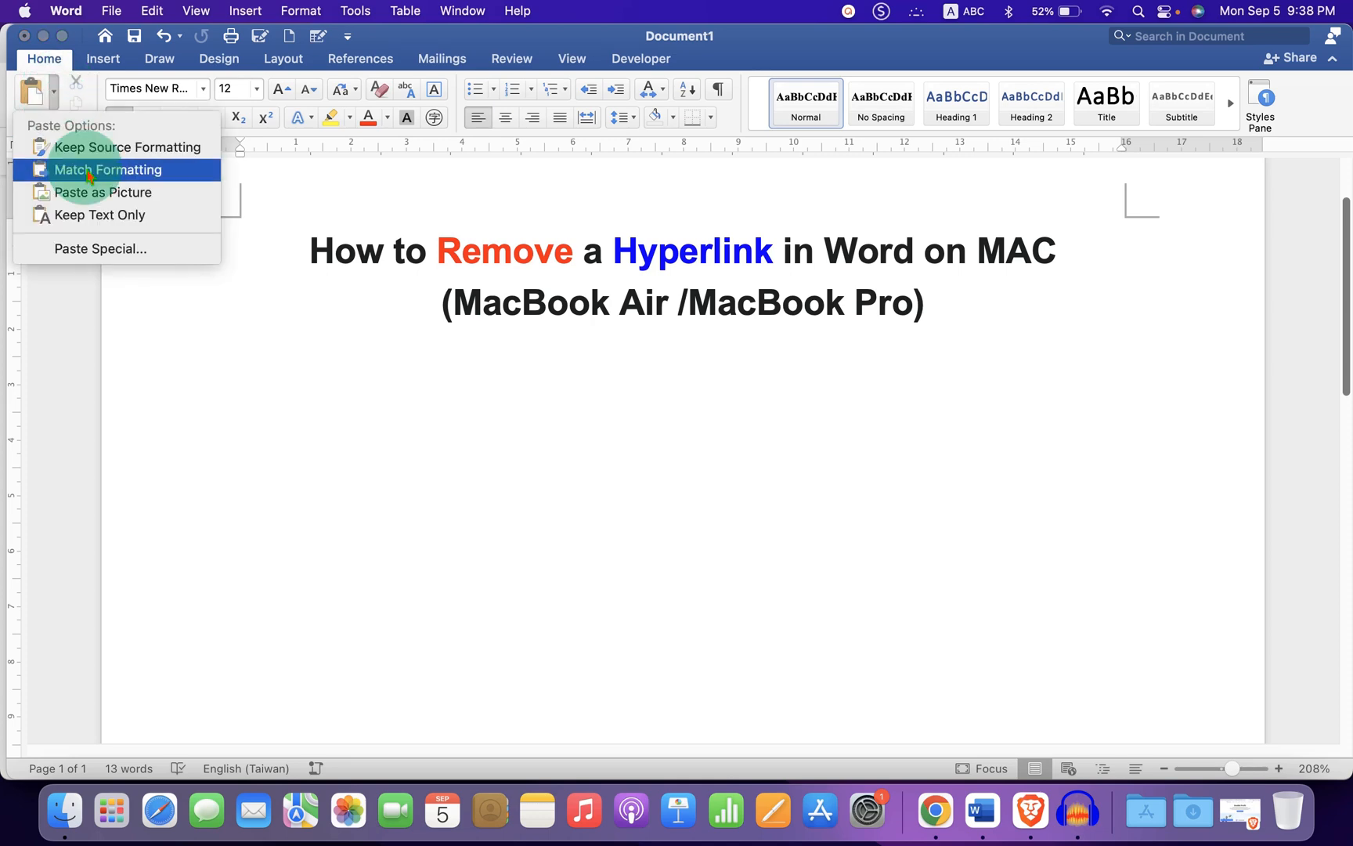
mouse_move(98, 215)
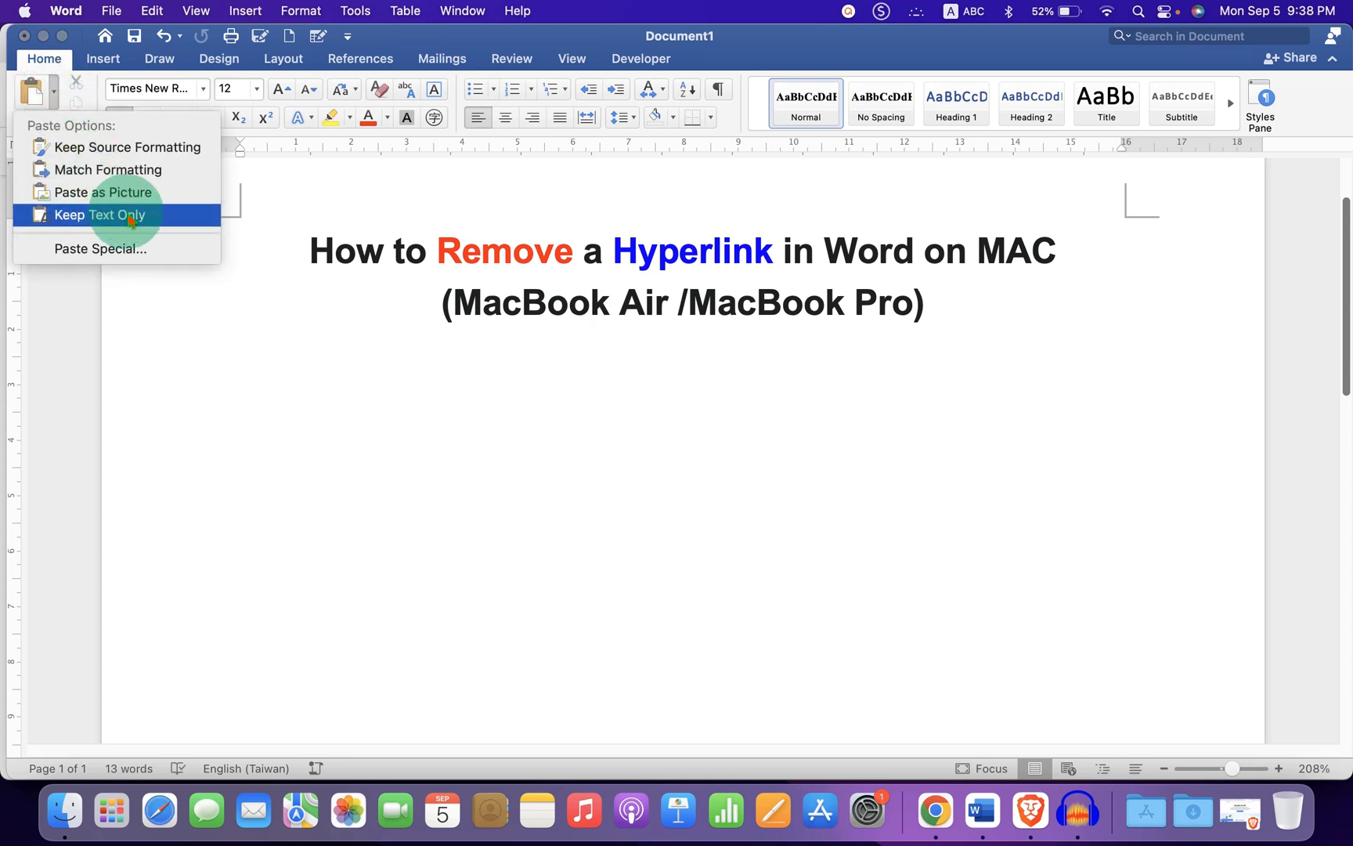
click(99, 215)
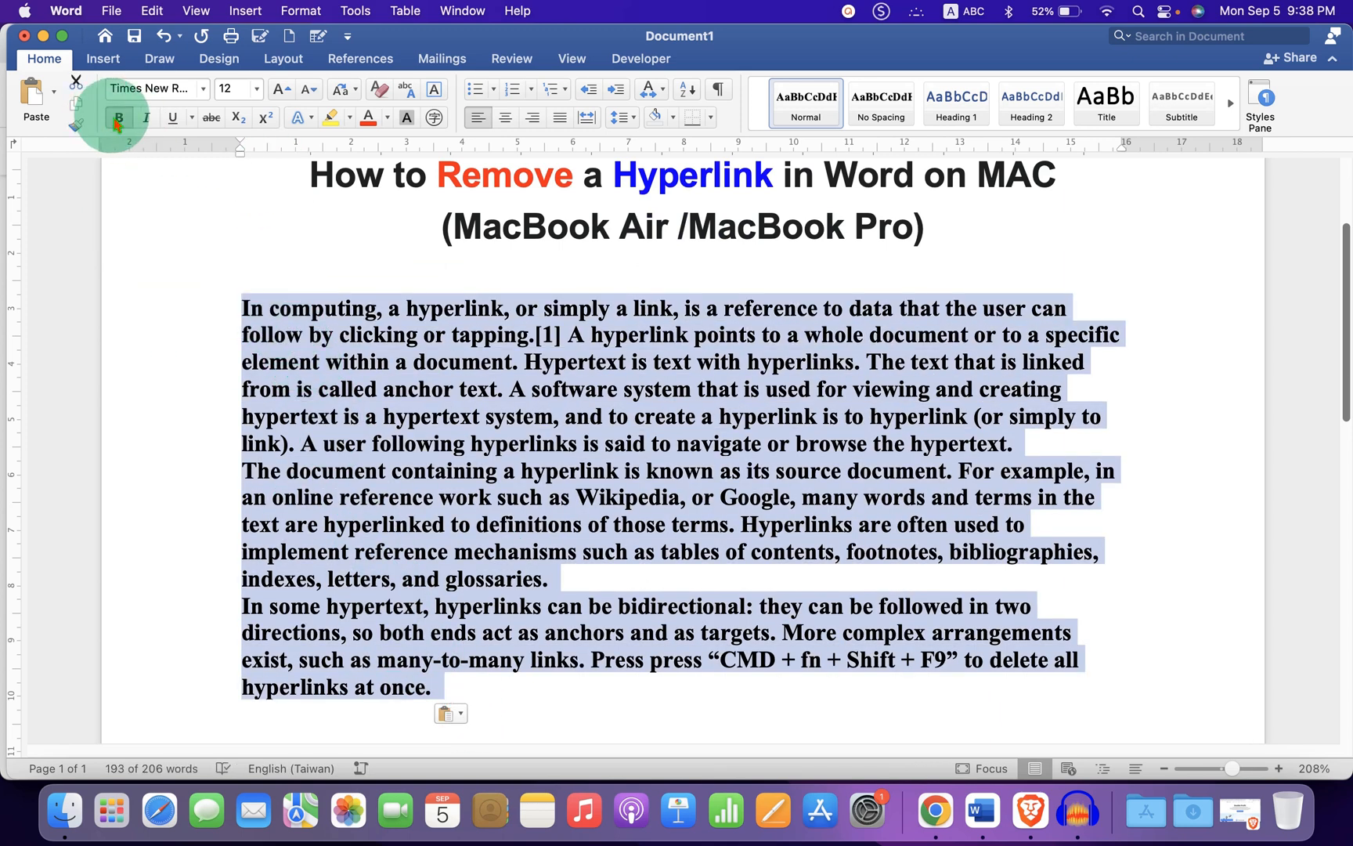
click(118, 118)
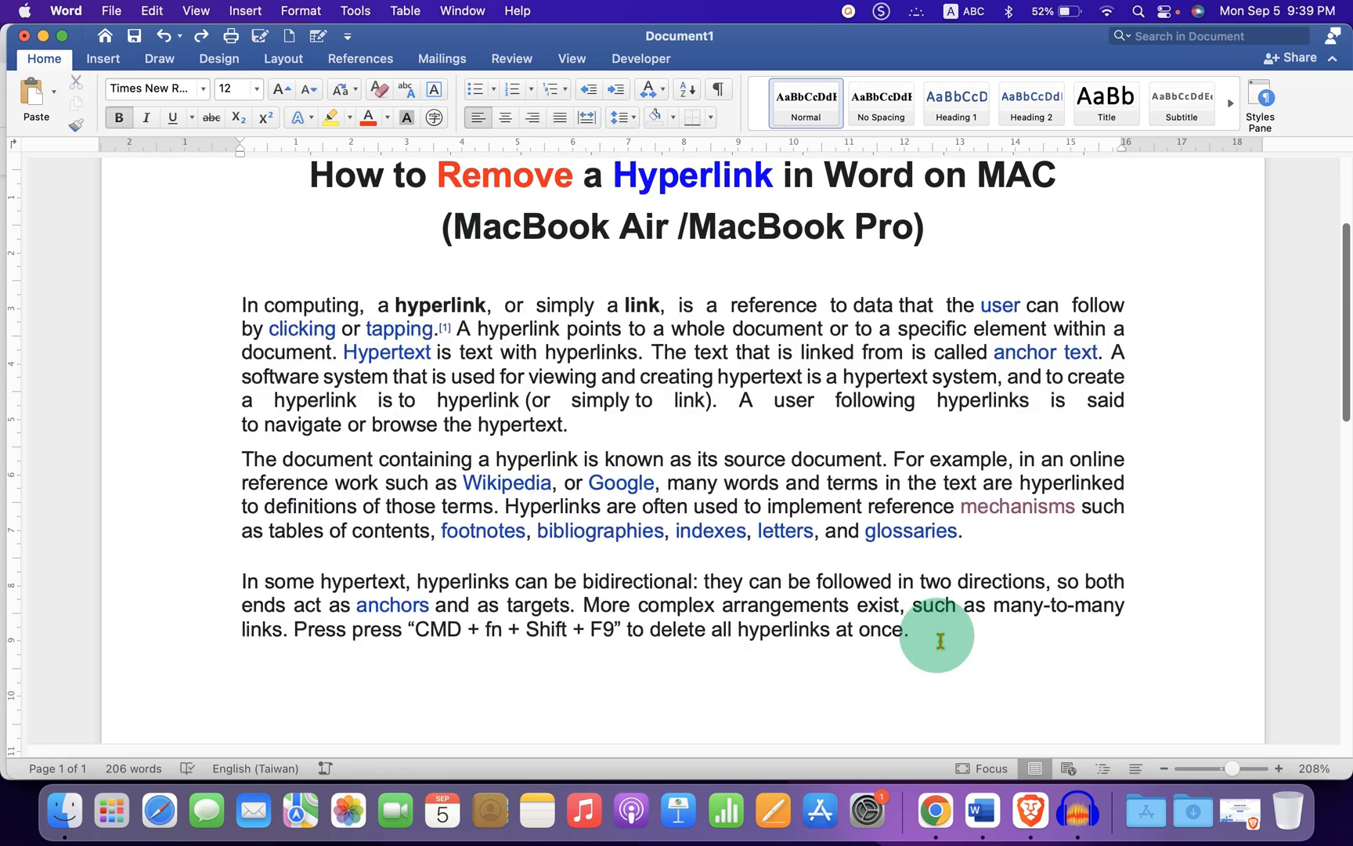
click(908, 629)
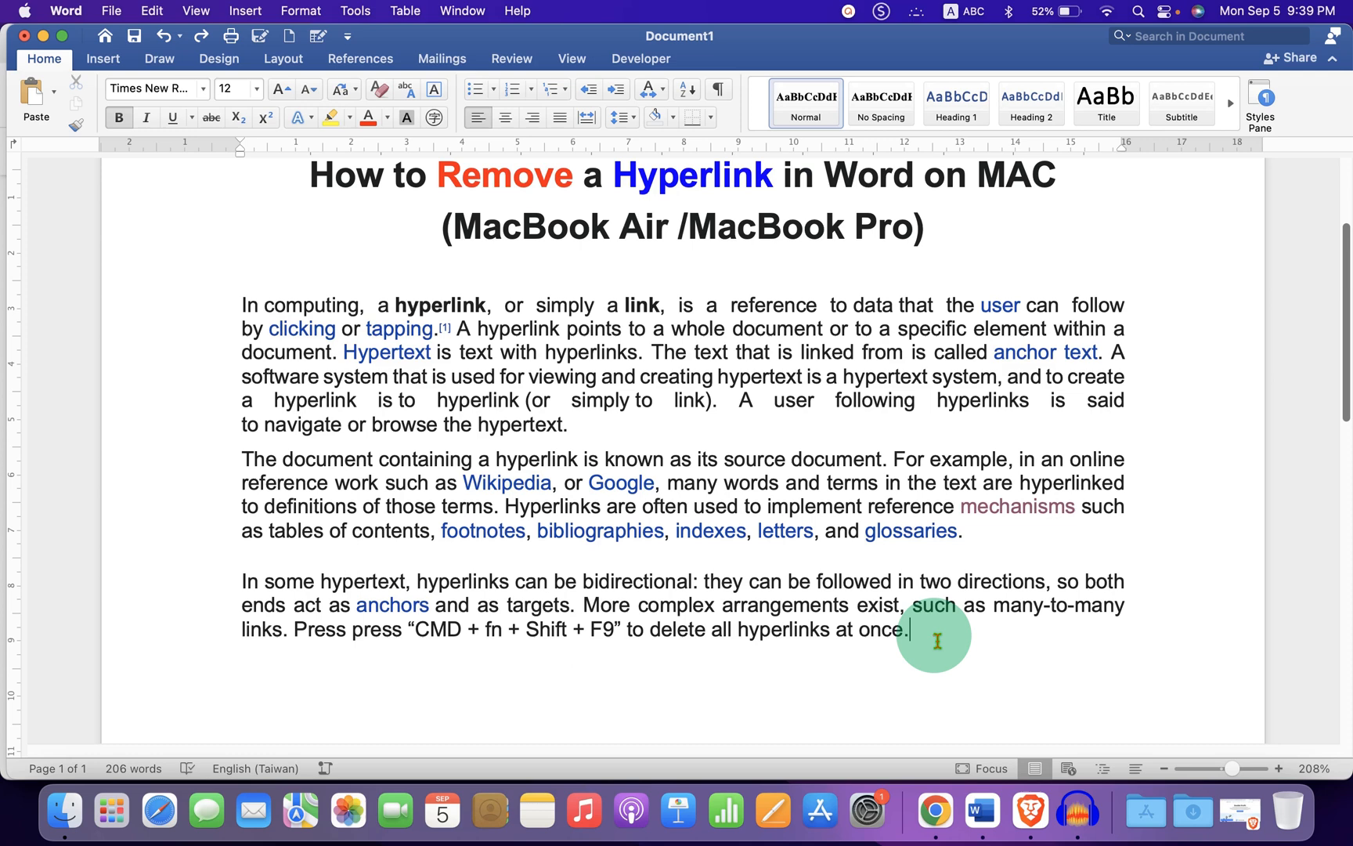
key(cmd+a)
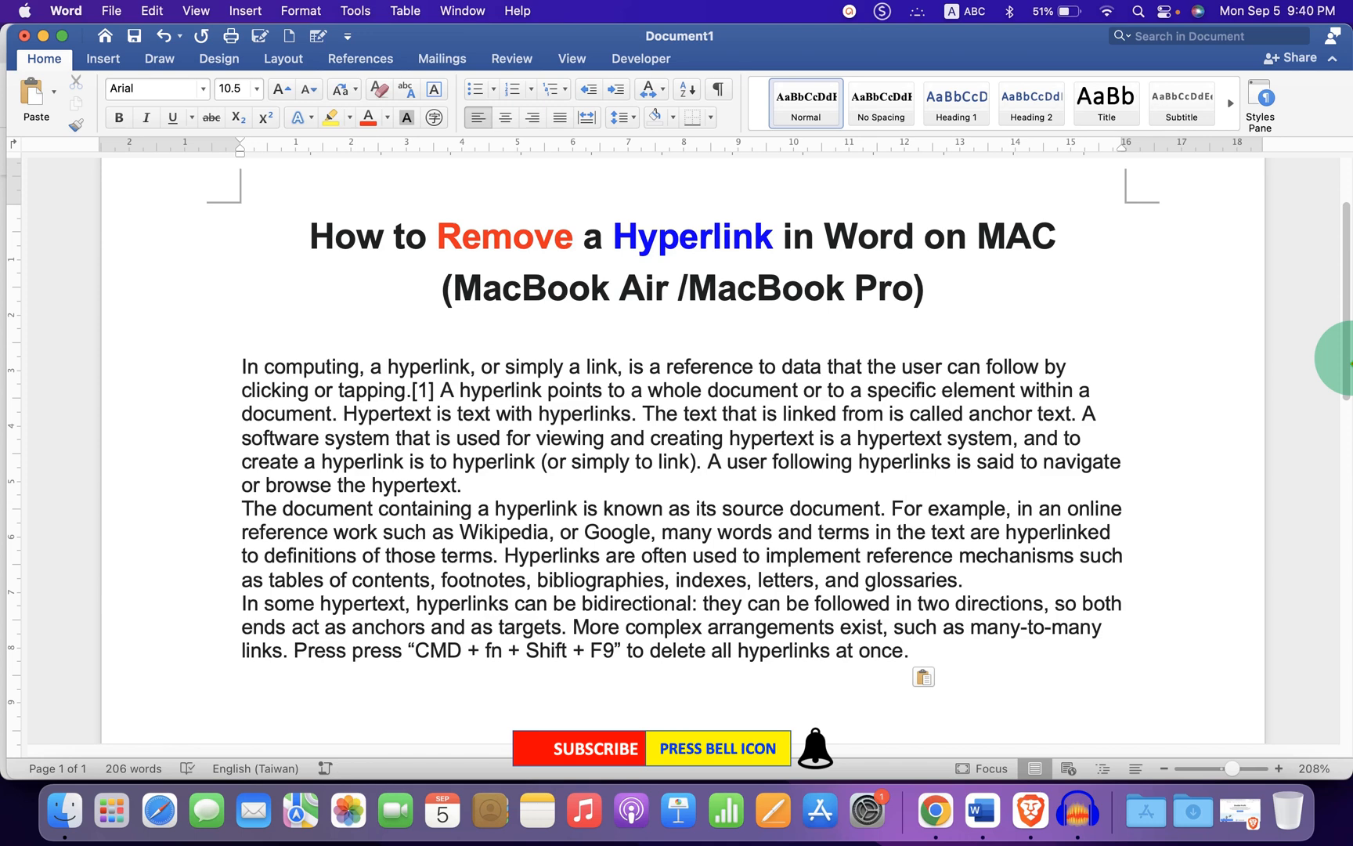
- Place the insertion point after the last plain-text paragraph
click(909, 650)
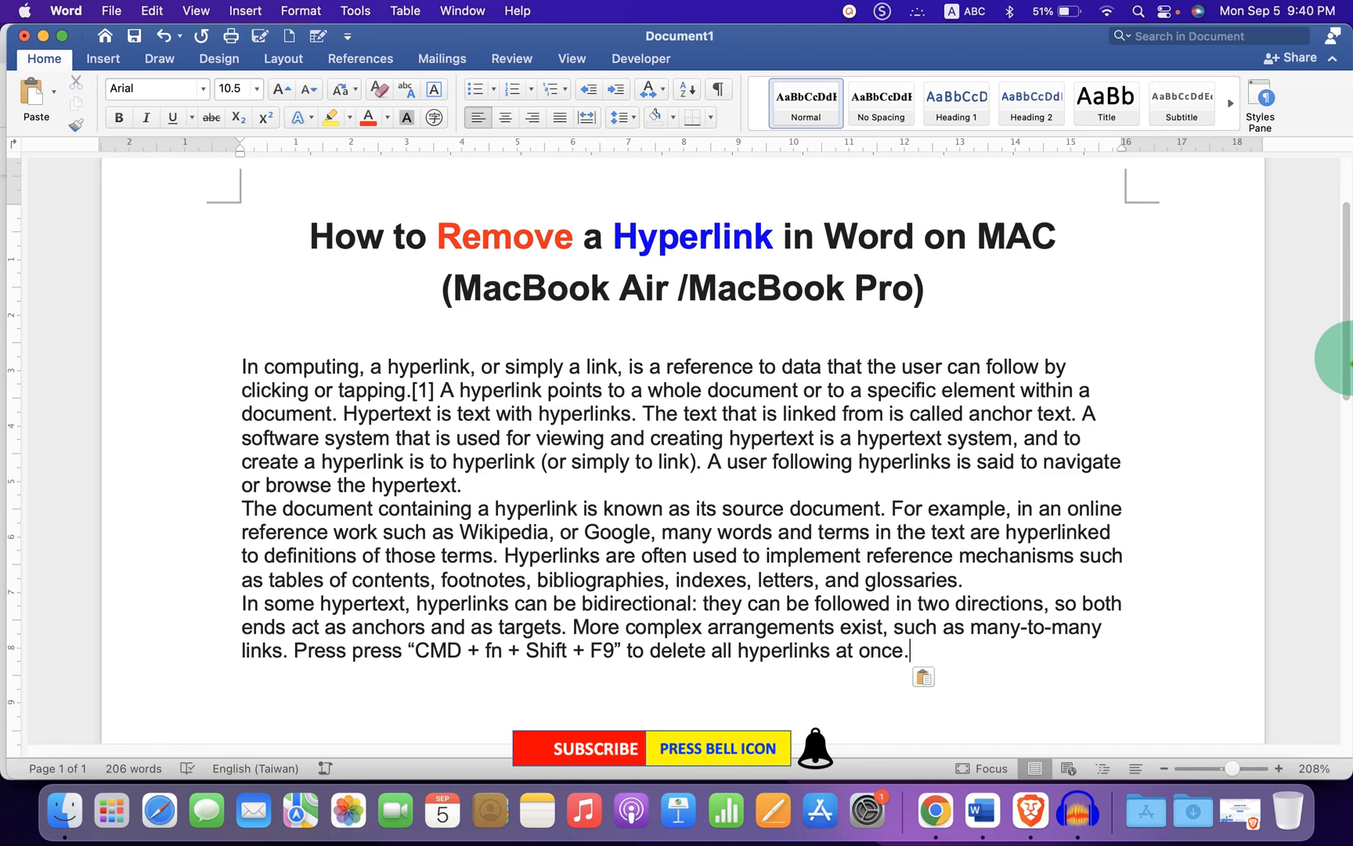